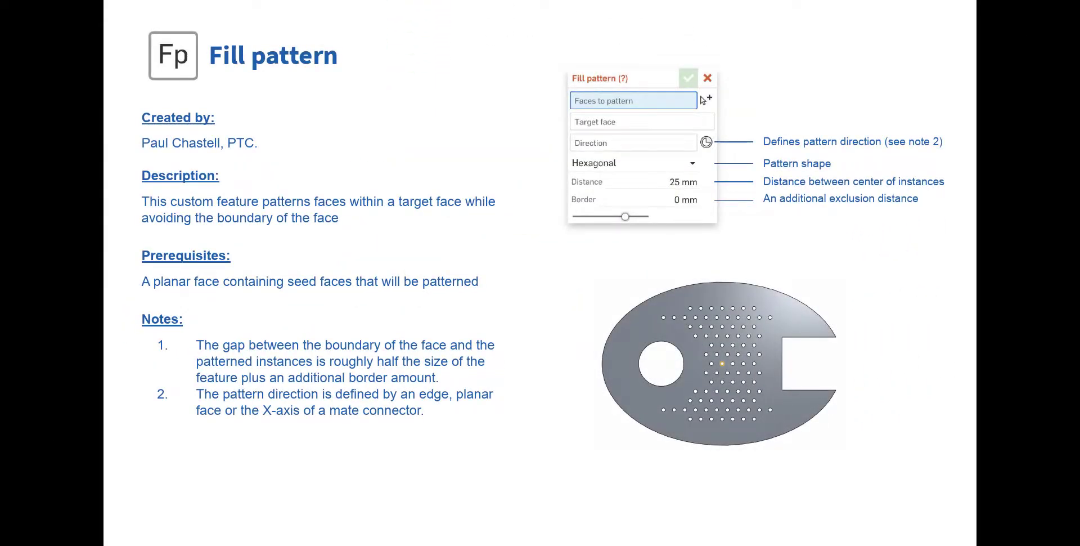
- Bring up options on the Fill pattern feature of the first bent base plate
right_click(59, 203)
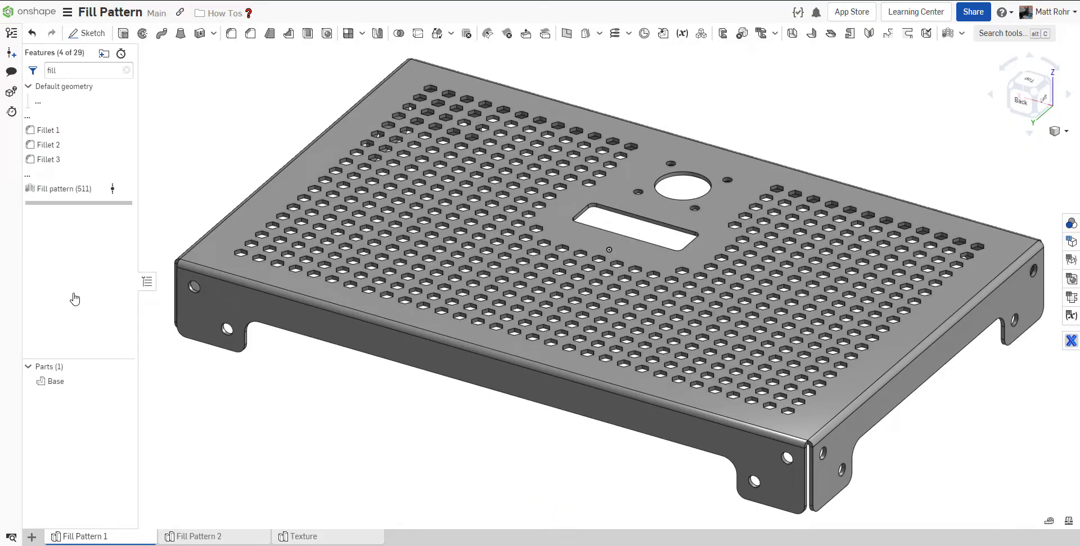
- Roll Fill Pattern 2 forward so its circle fills with 37 hexagonal holes
click(200, 535)
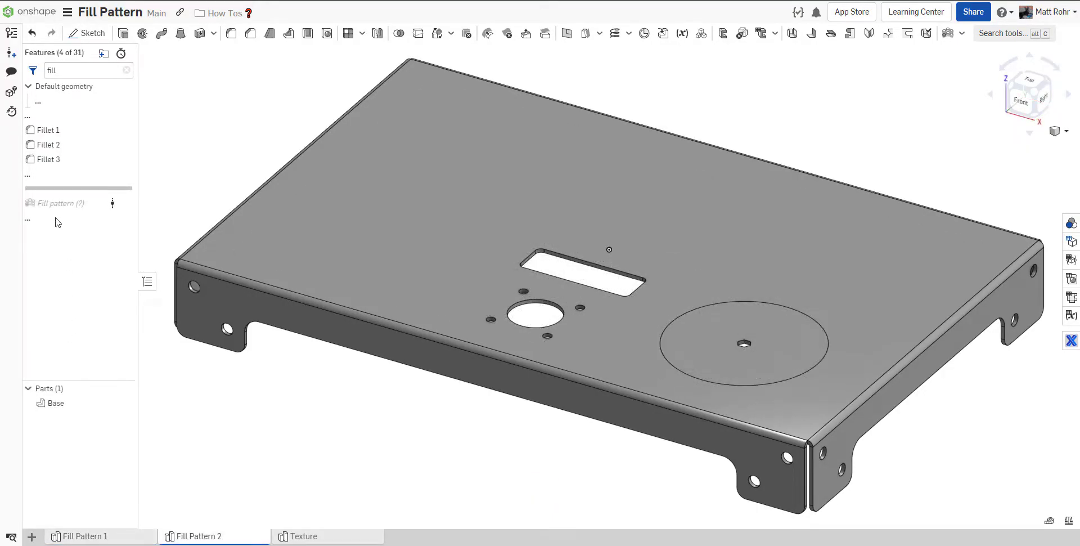
right_click(56, 203)
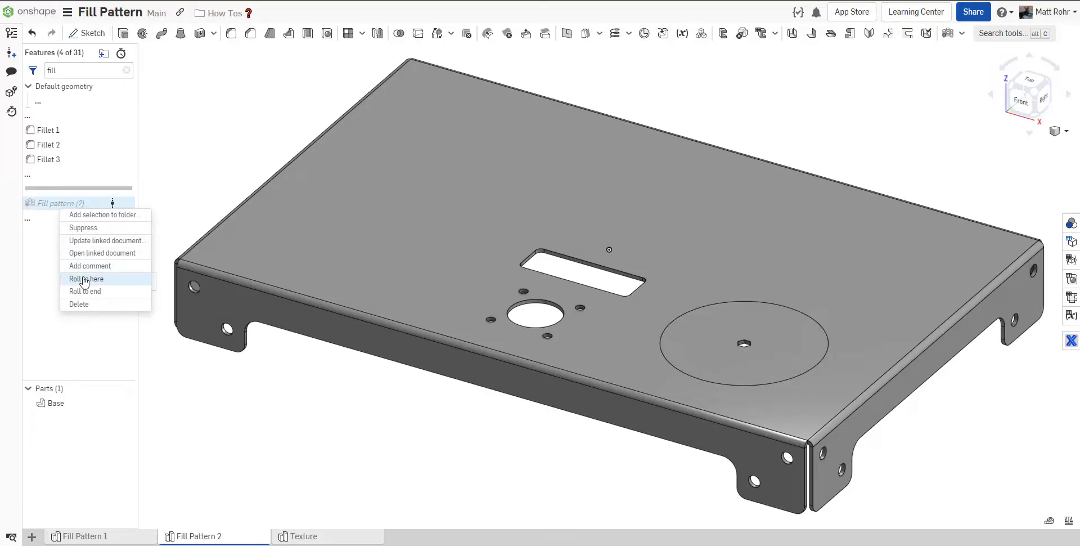
click(85, 278)
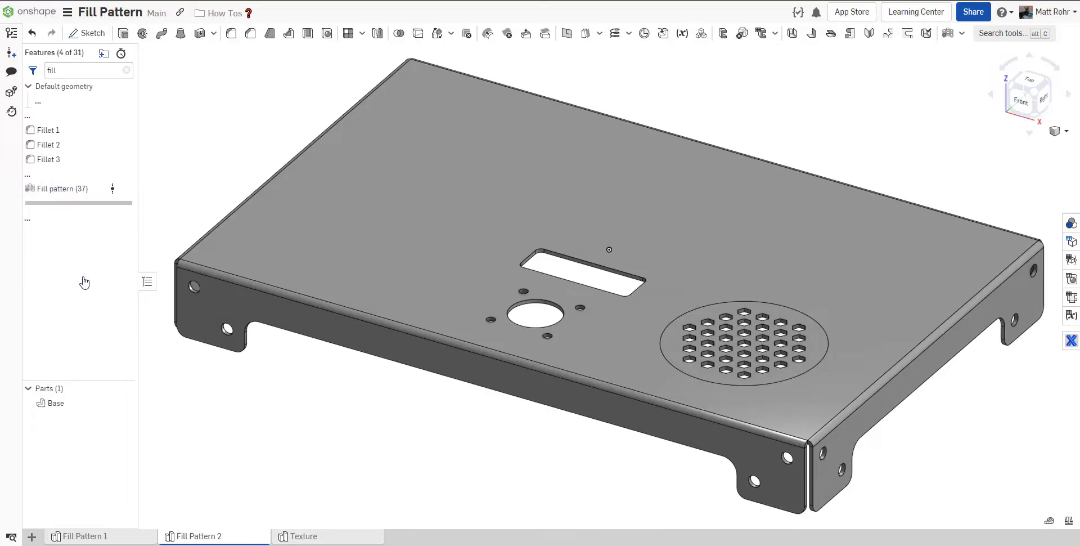
- Roll the Texture example forward to include its fill pattern
click(303, 536)
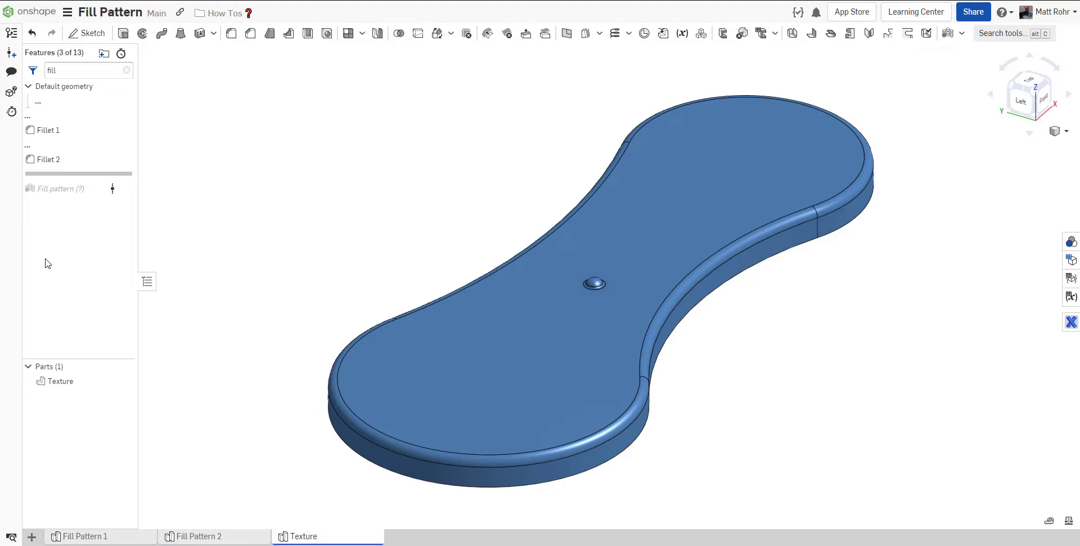
right_click(59, 188)
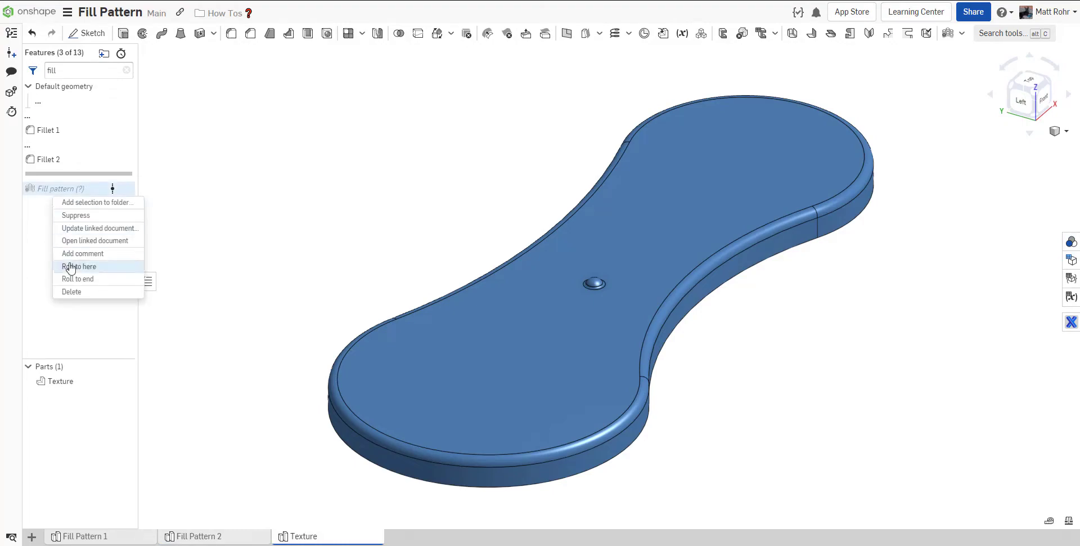
click(79, 266)
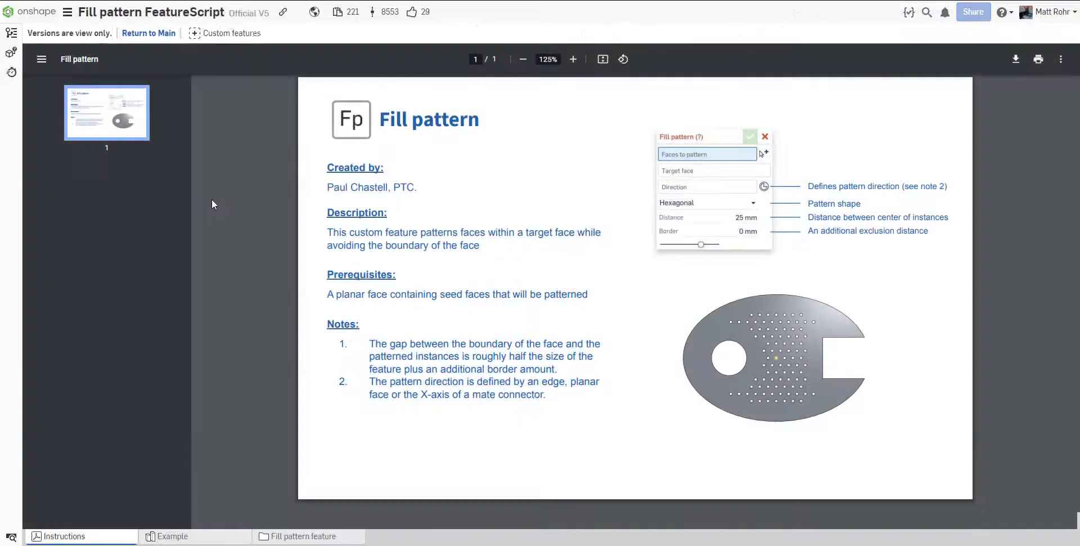
mouse_move(231, 32)
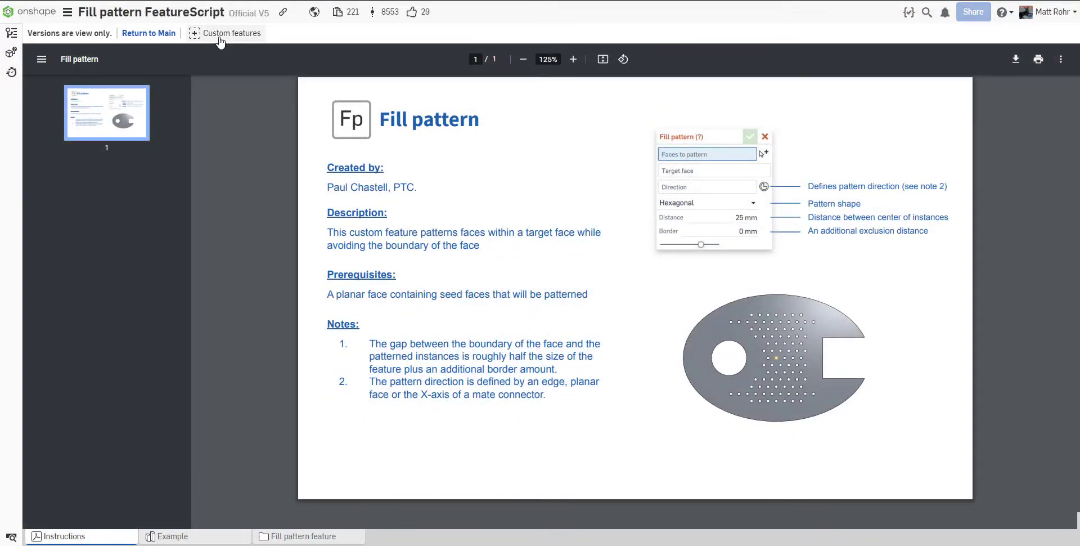
- Add the Fill pattern custom feature to the document toolbar
click(231, 33)
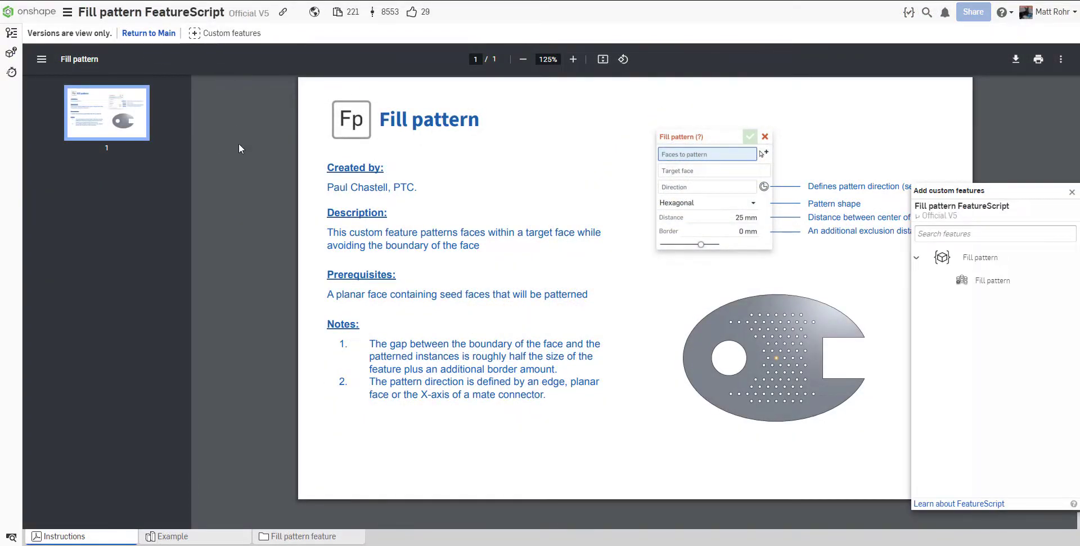
mouse_move(993, 280)
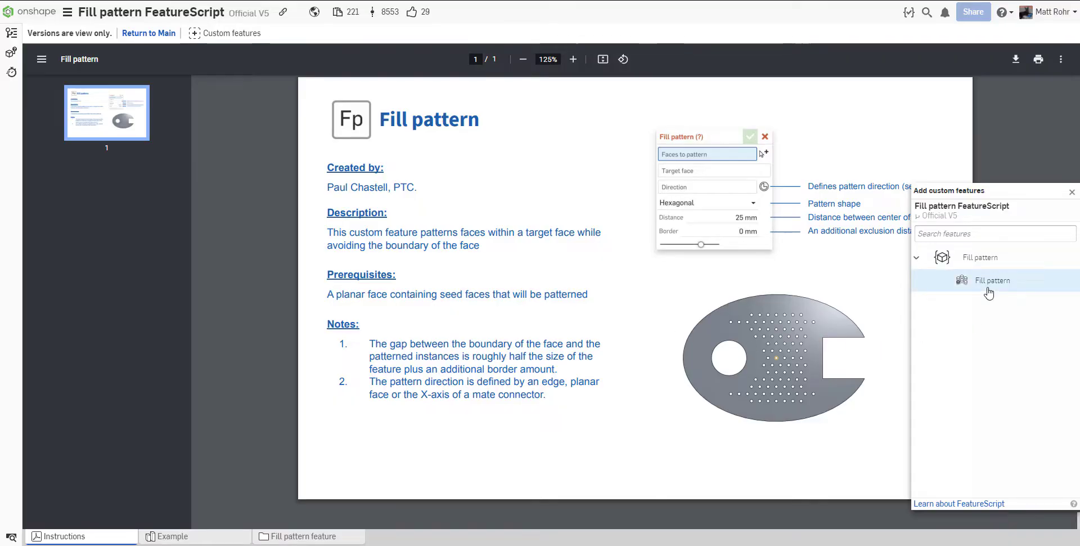
click(992, 280)
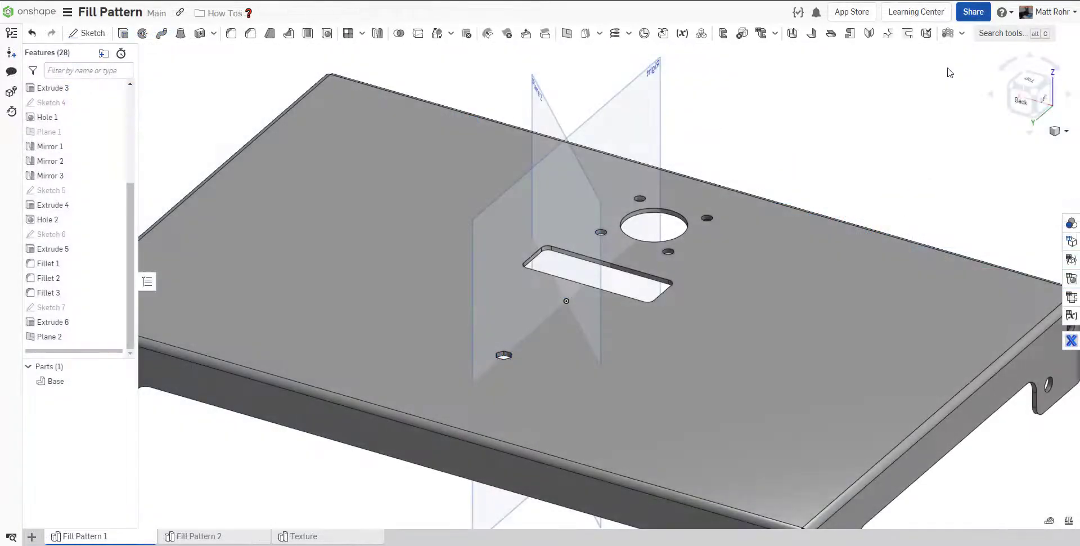
- Start a Fill pattern and collect the hexagonal pocket's six faces as faces to pattern
click(949, 33)
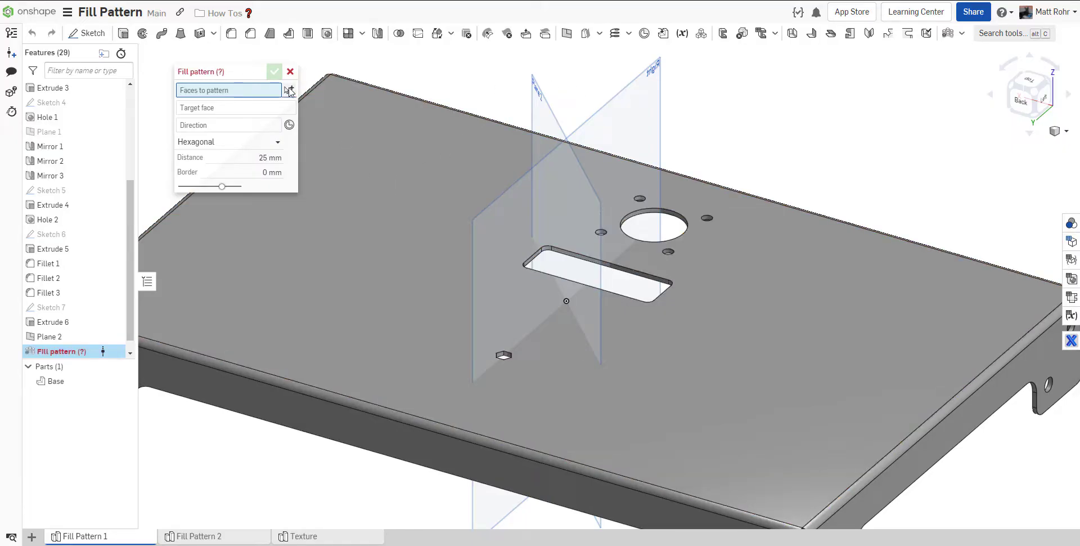
click(289, 90)
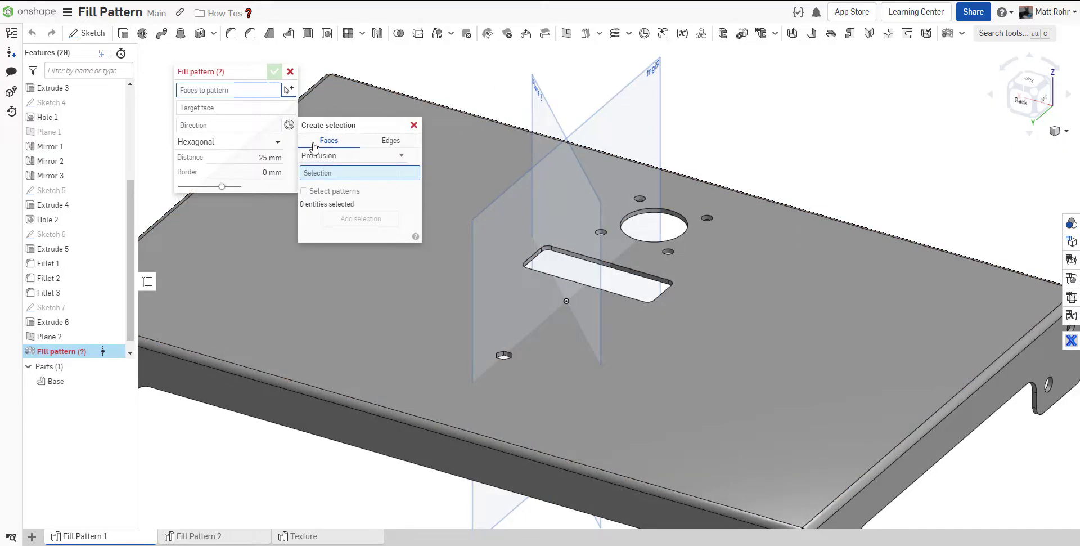
click(354, 156)
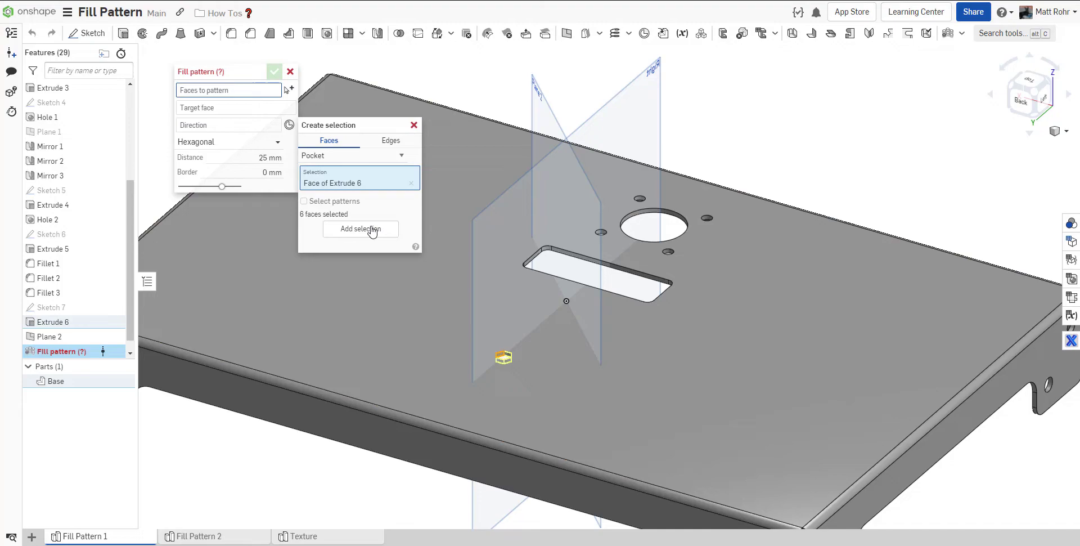
click(360, 229)
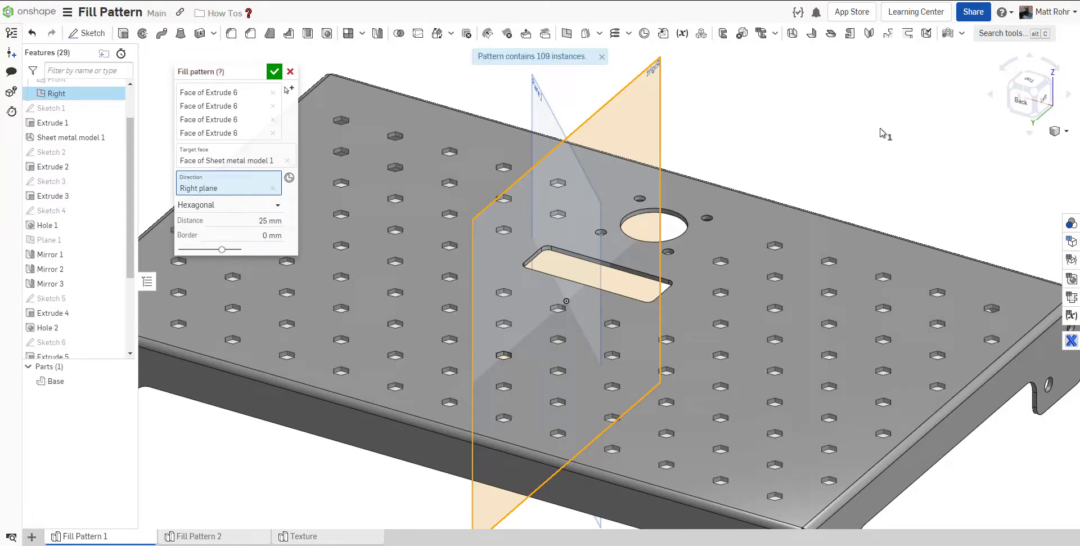
- Switch the pattern layout to Square with 10 mm spacing between instances
click(227, 205)
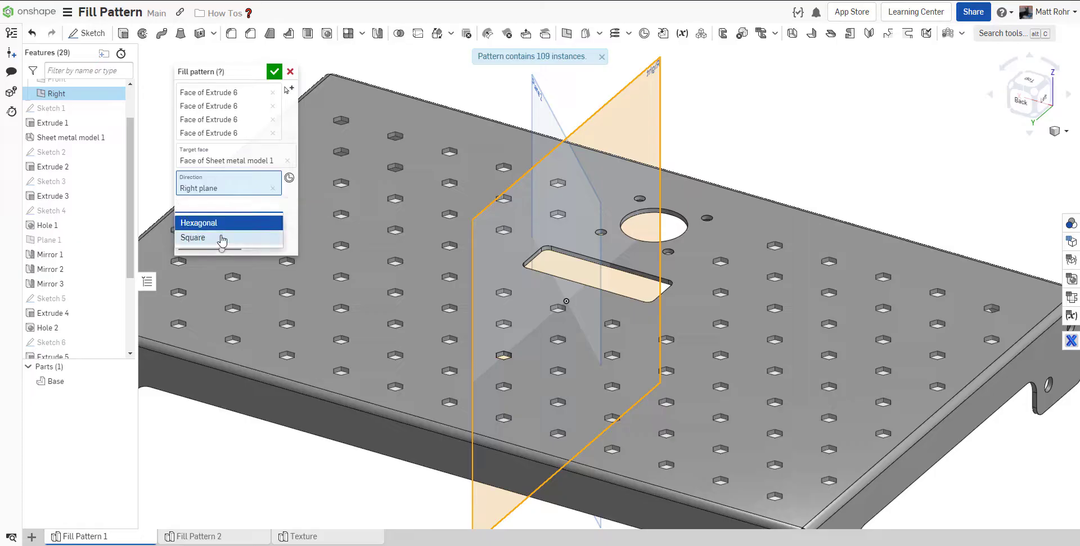
click(193, 237)
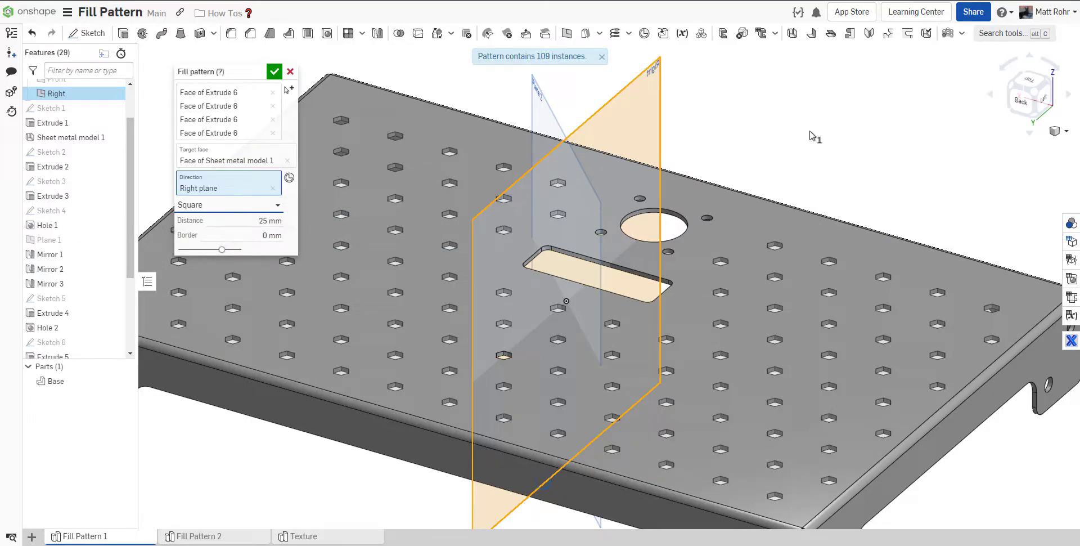
click(244, 219)
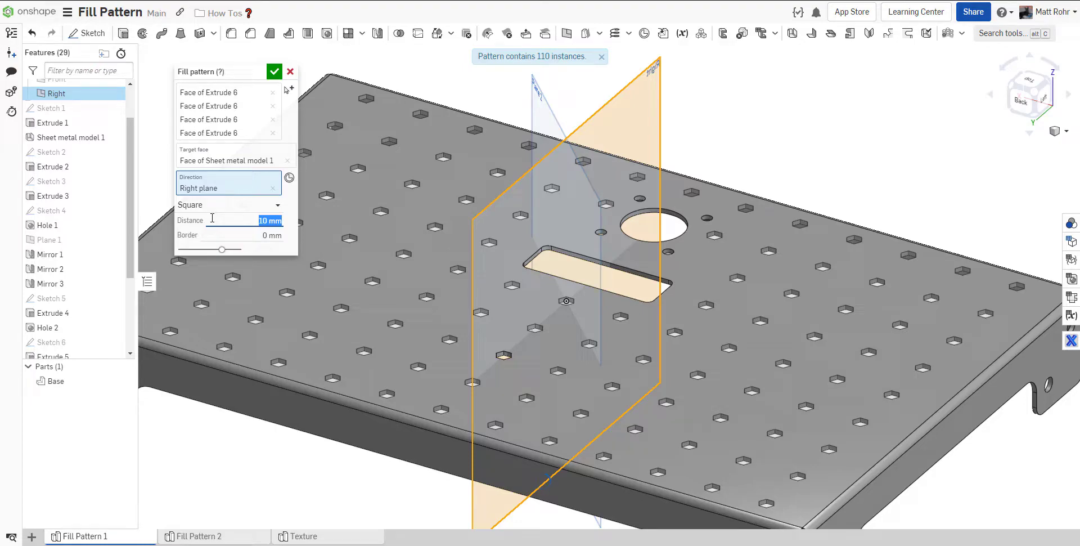
text(10 mm)
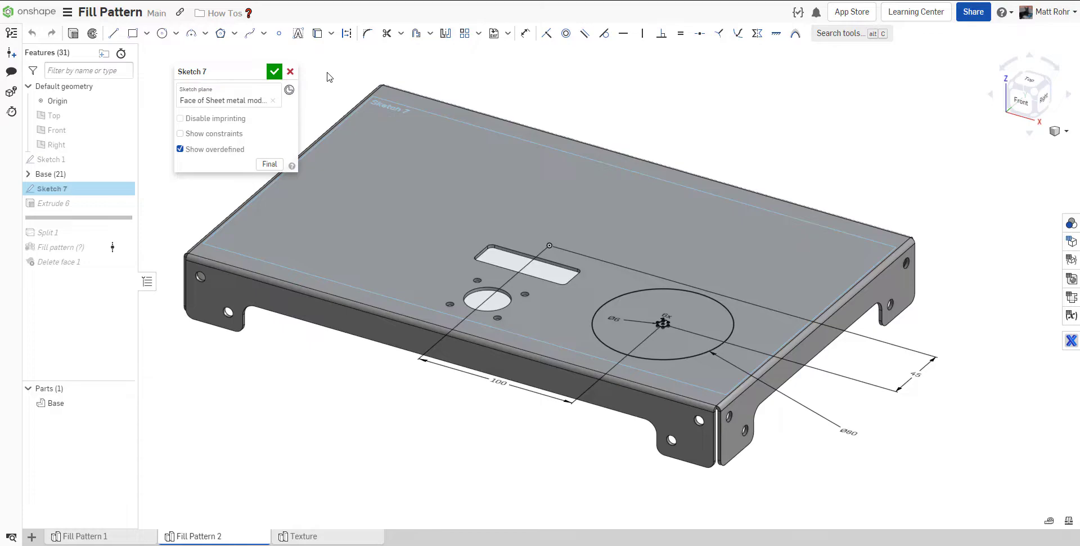
- Close Sketch 7 and roll Fill Pattern 2 forward past Split 1 and Fill pattern
click(274, 72)
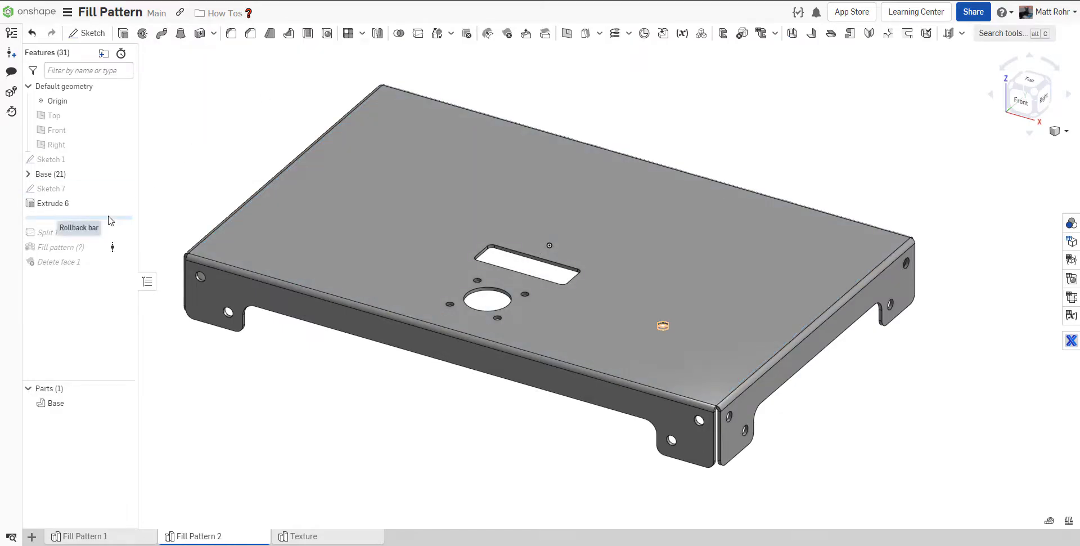
drag(79, 227, 79, 240)
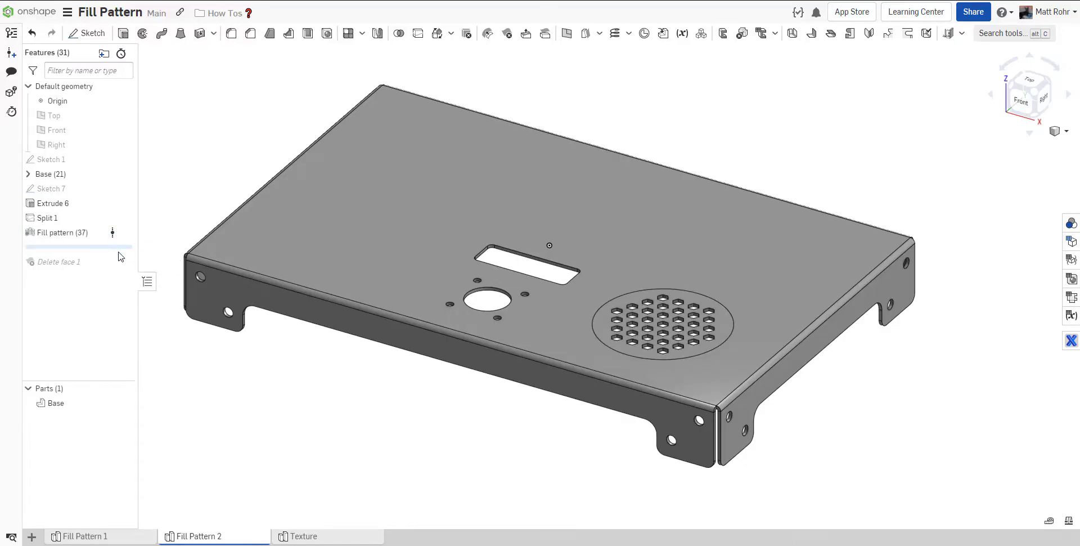
mouse_move(120, 265)
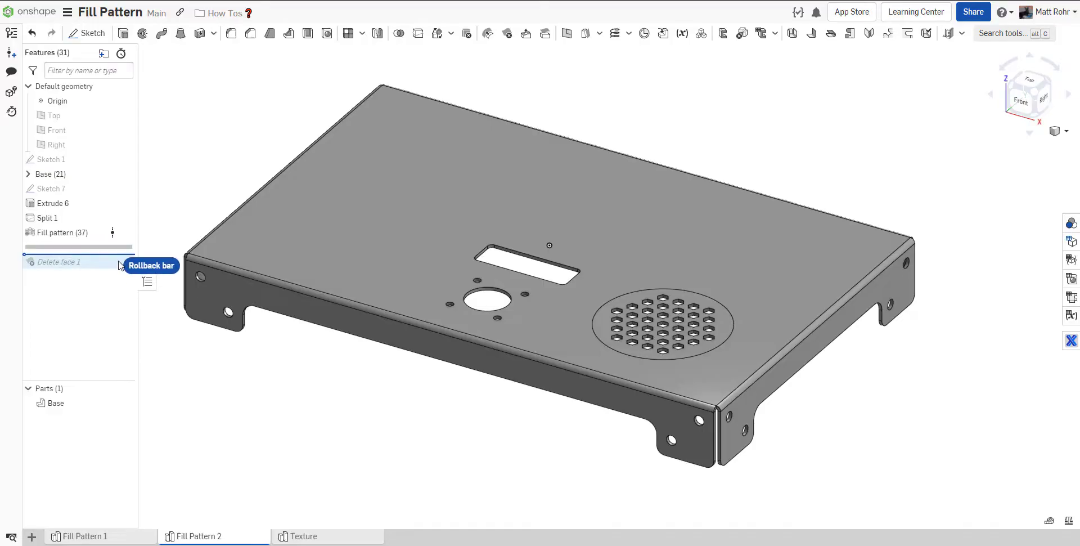